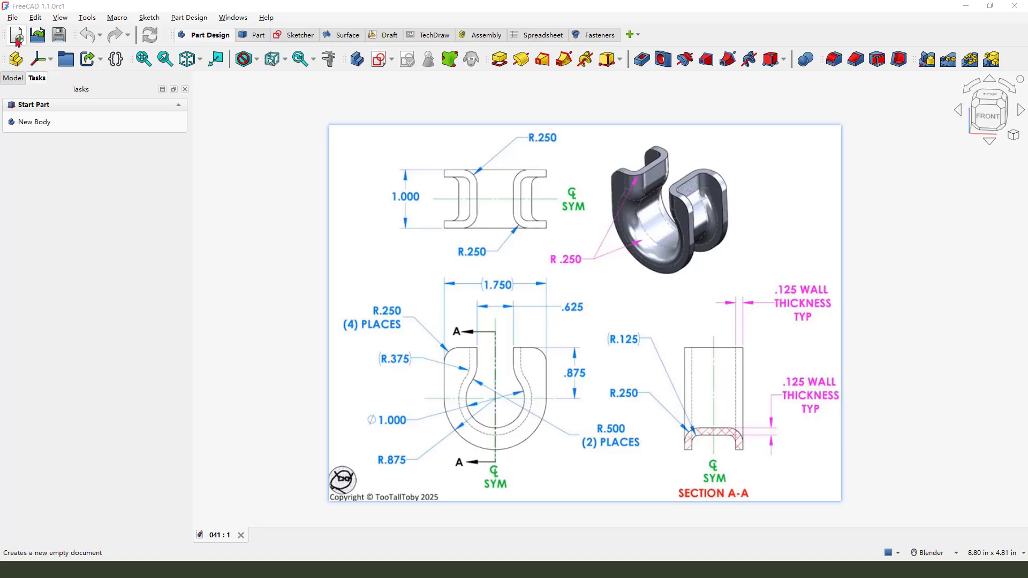
Create a new document with a Part Design body and a sketch on the XZ plane.
left_click(15, 35)
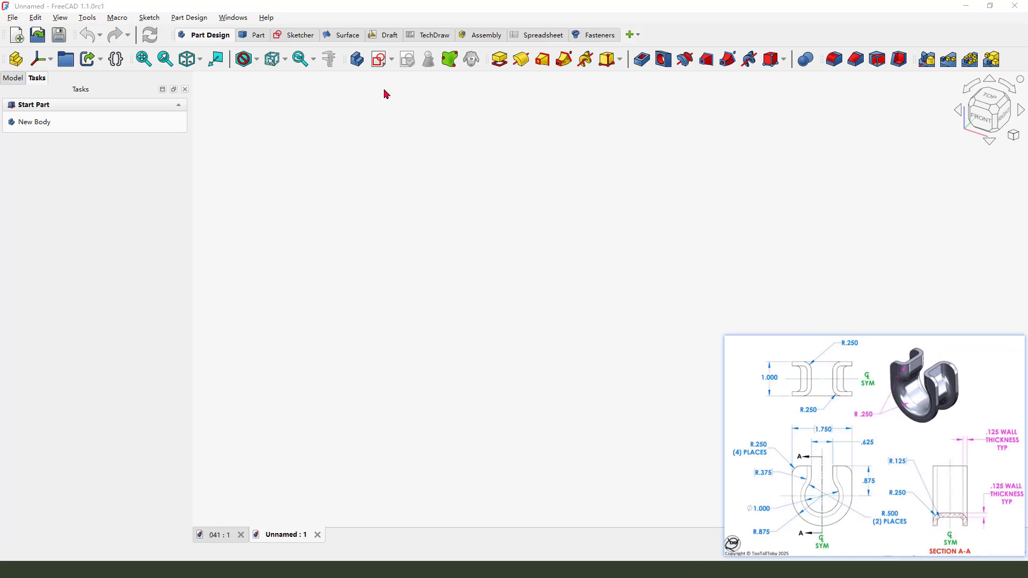
left_click(35, 122)
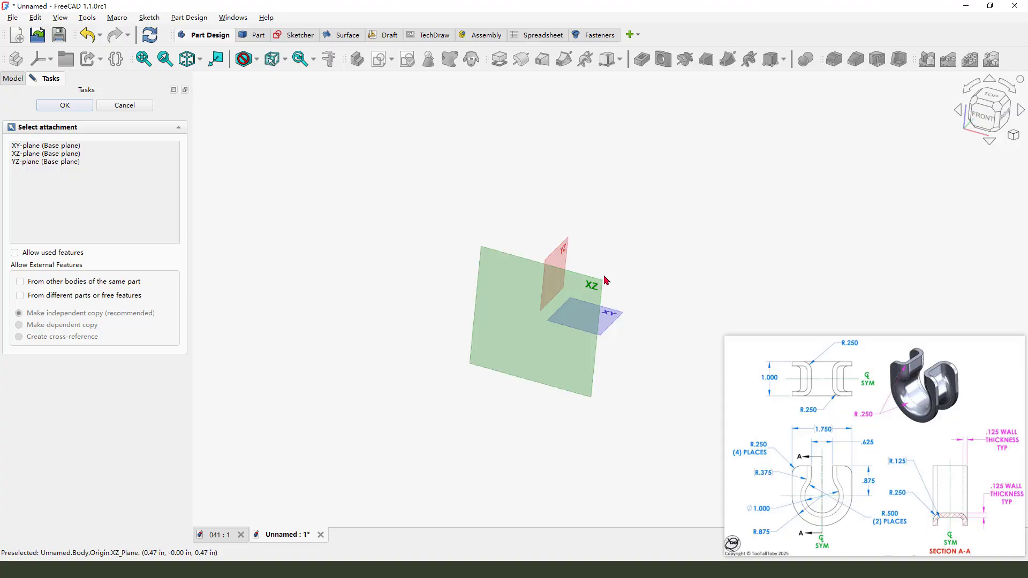
mouse_move(596, 290)
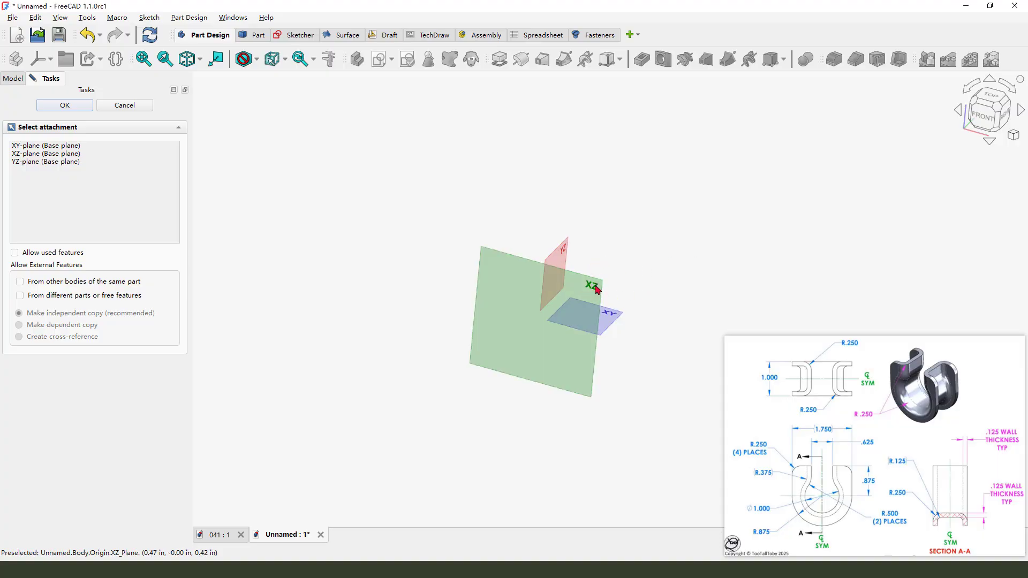
left_click(63, 105)
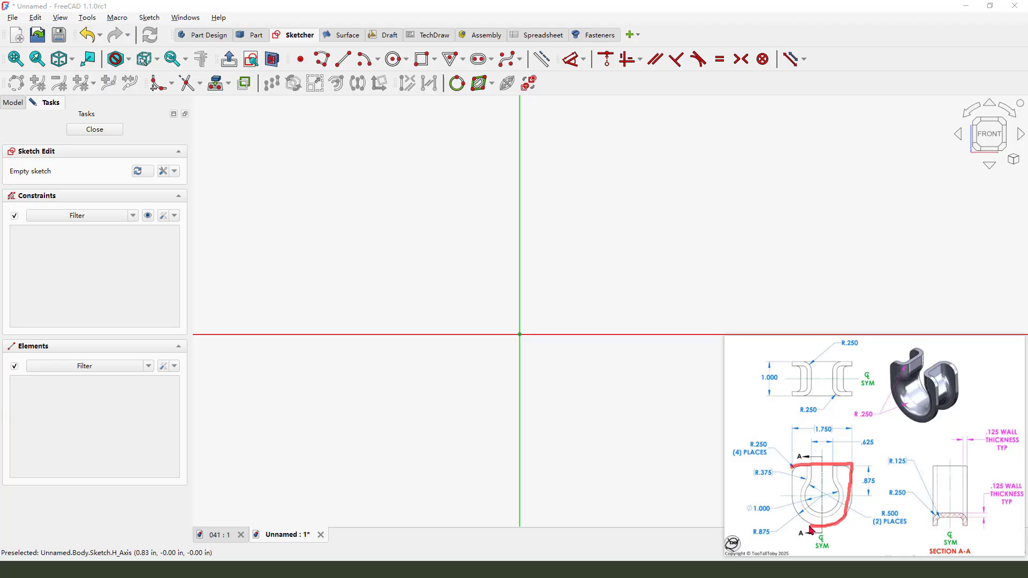
Draw a slot from the origin and constrain its straight side to 0.875 in.
left_click(479, 59)
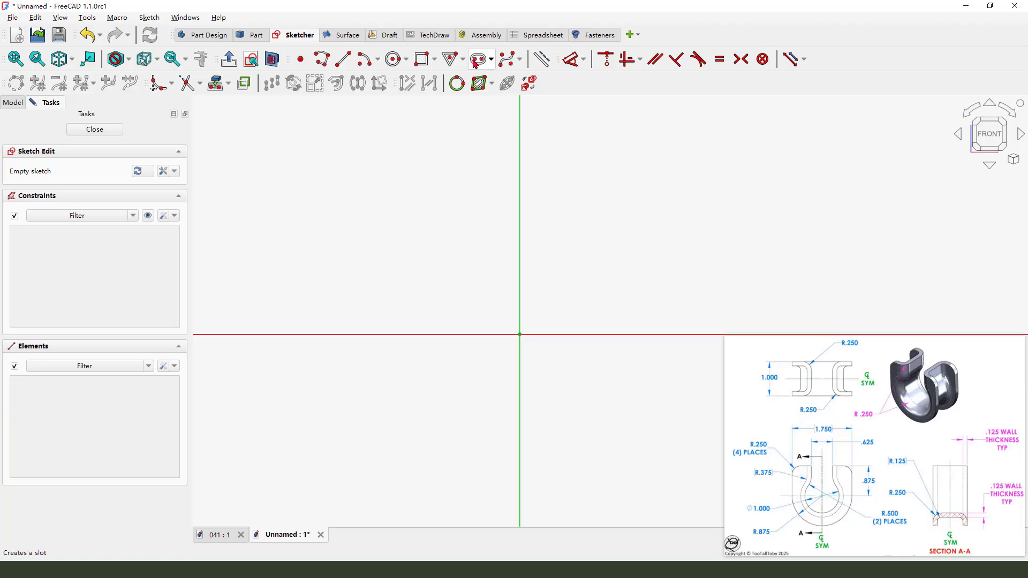
left_click(478, 59)
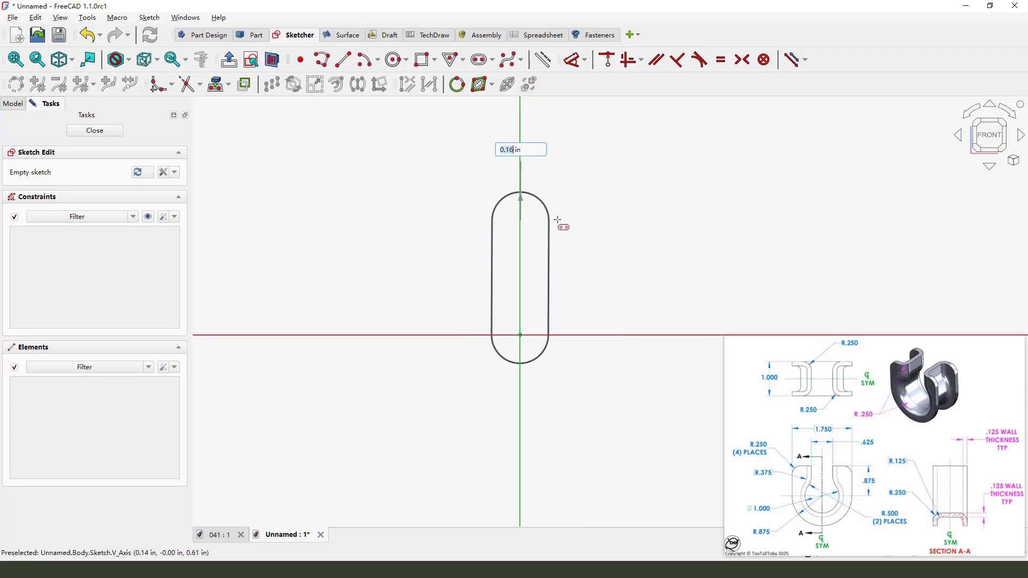
key("Return")
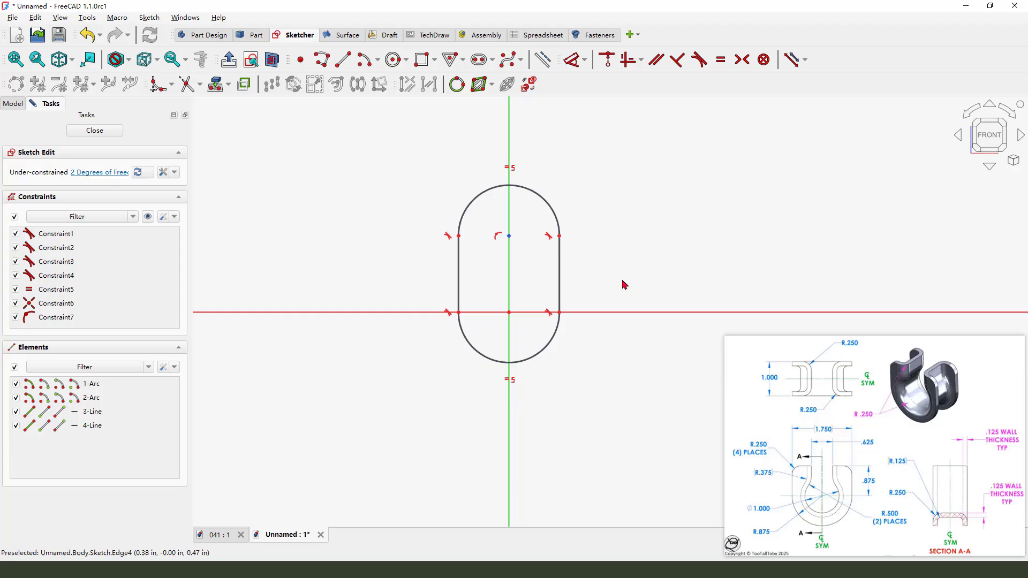
left_click(569, 59)
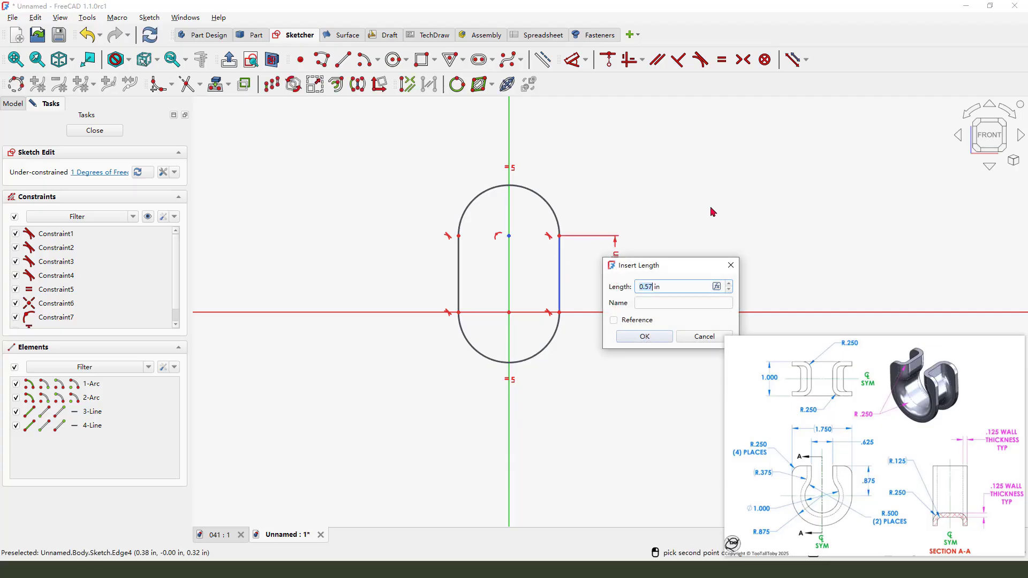
type("0.87")
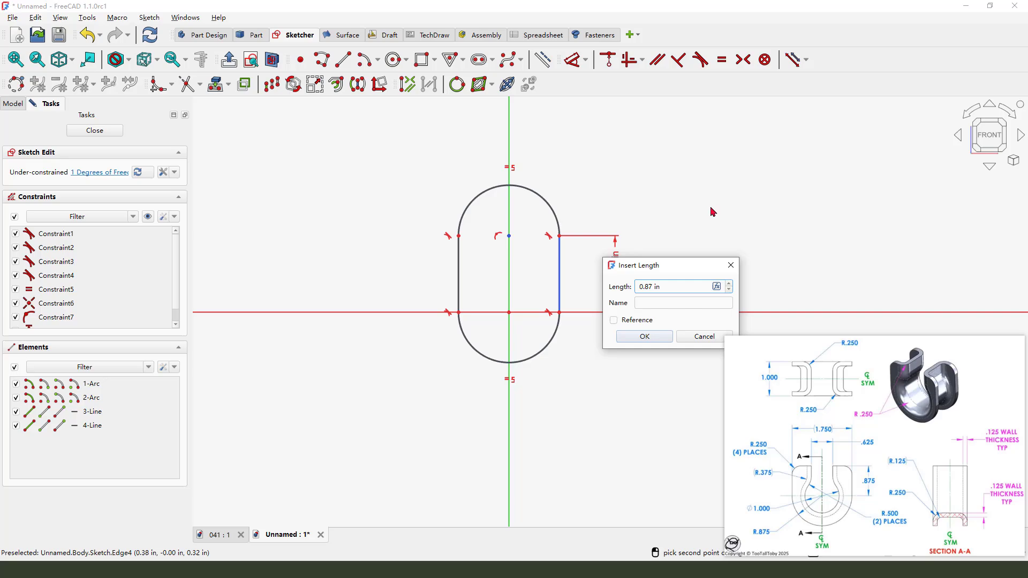
left_click(643, 337)
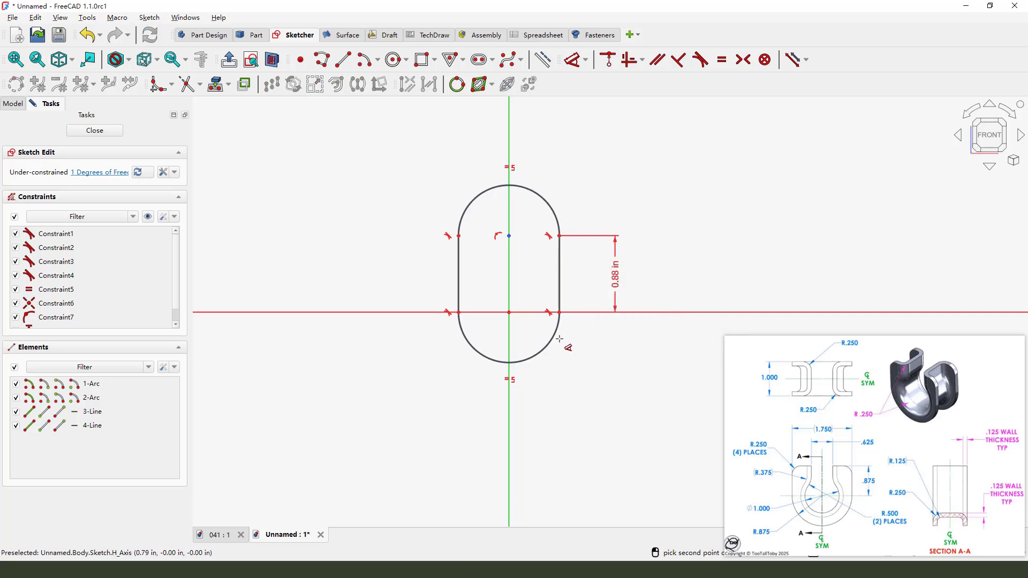
Constrain the profile width to 1.75 in, add the 1 in hole, and close the sketch.
left_click(459, 236)
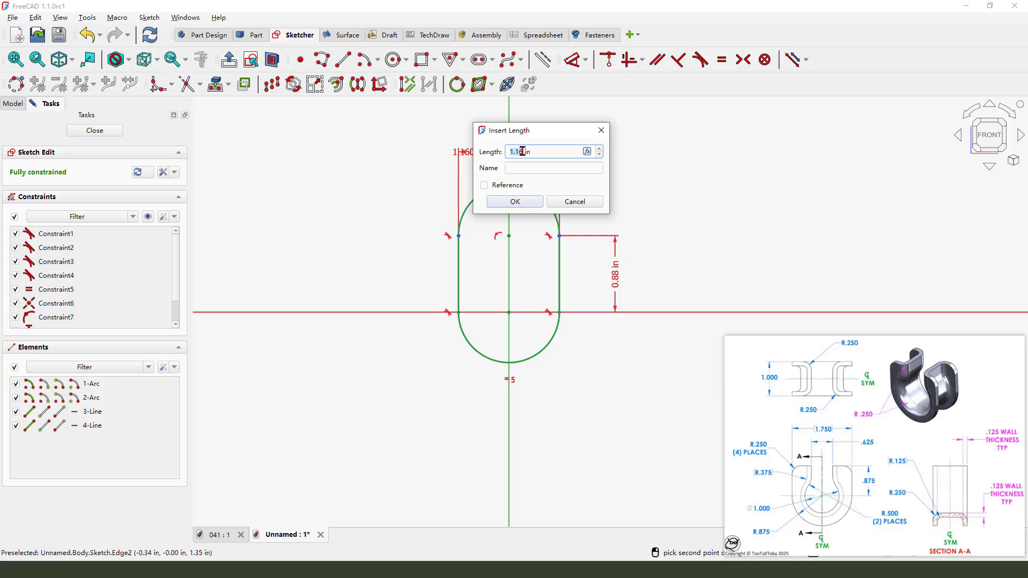
type("1")
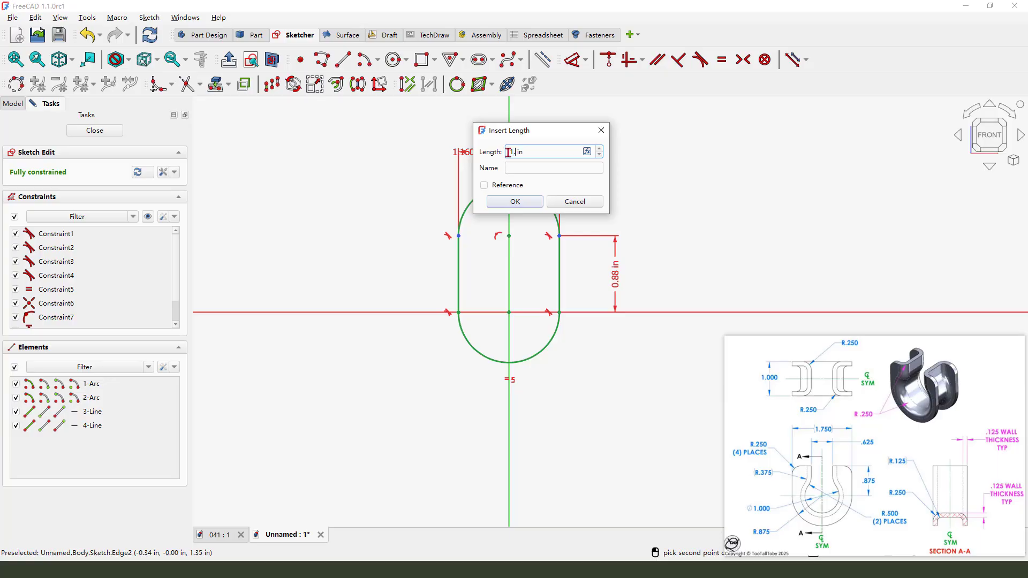
type("1.75")
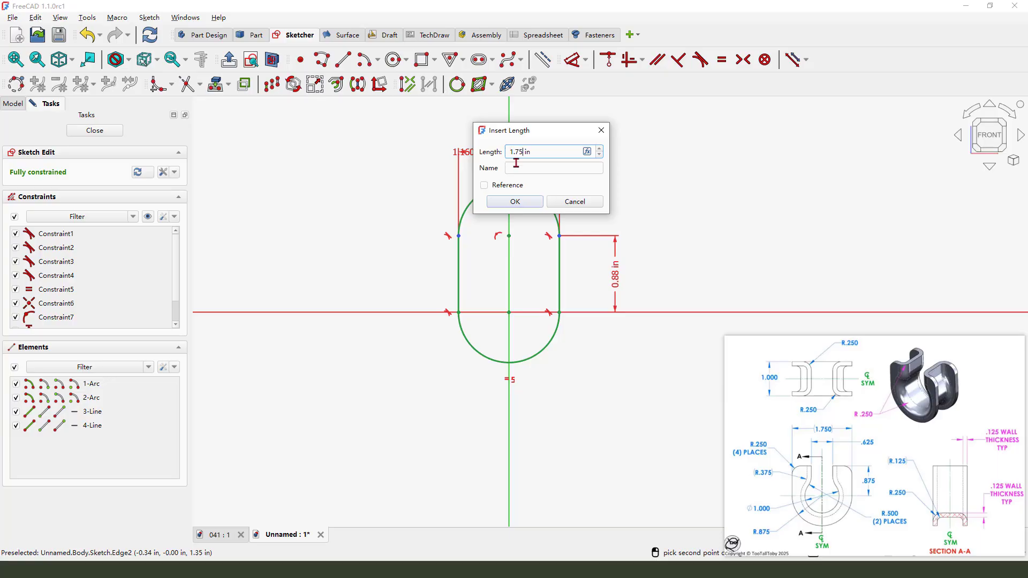
left_click(514, 201)
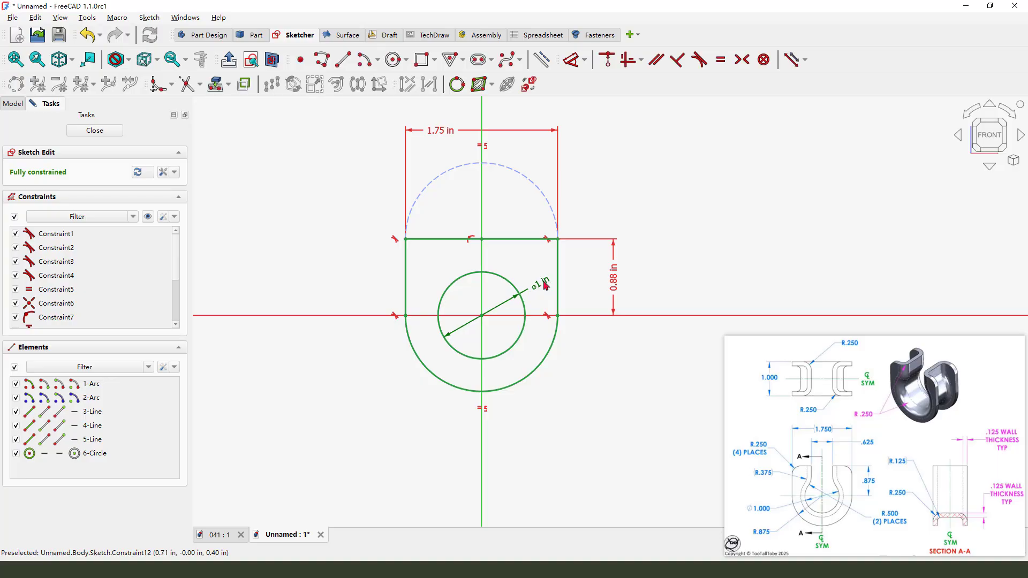
left_click(482, 302)
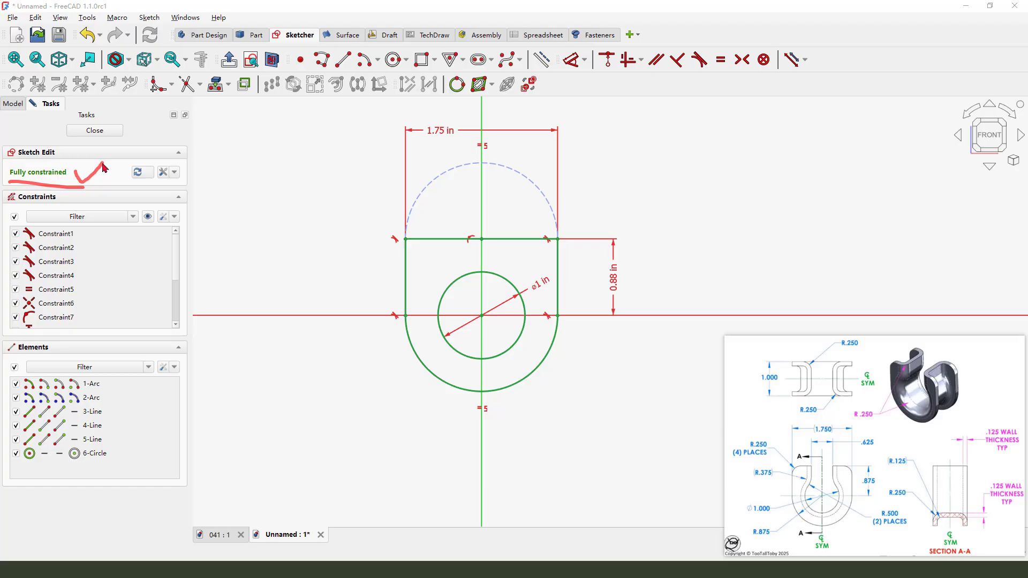
left_click(95, 129)
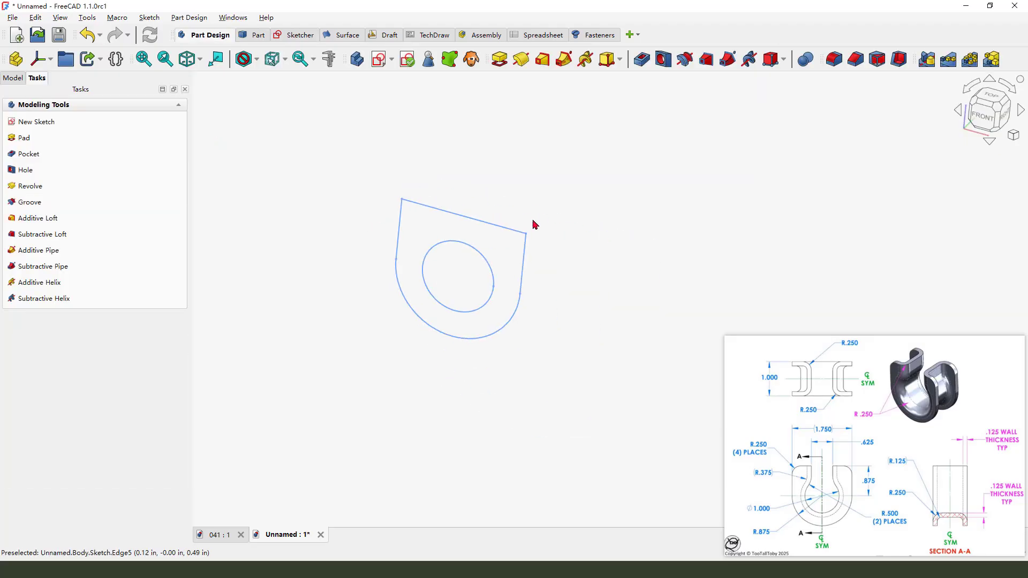
Pad the sketch symmetrically to a 1.00 in thick solid.
left_click(24, 137)
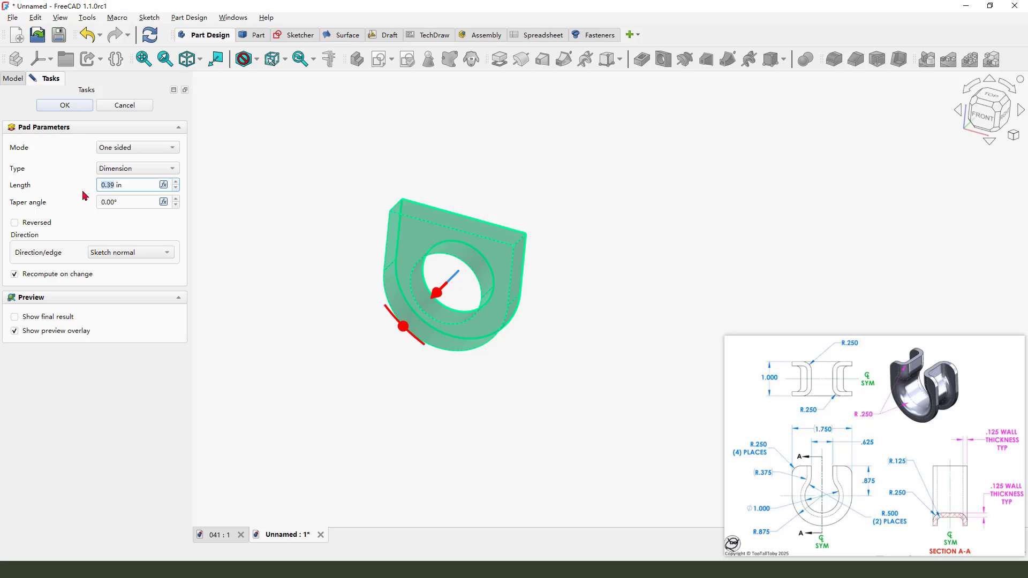
left_click(136, 147)
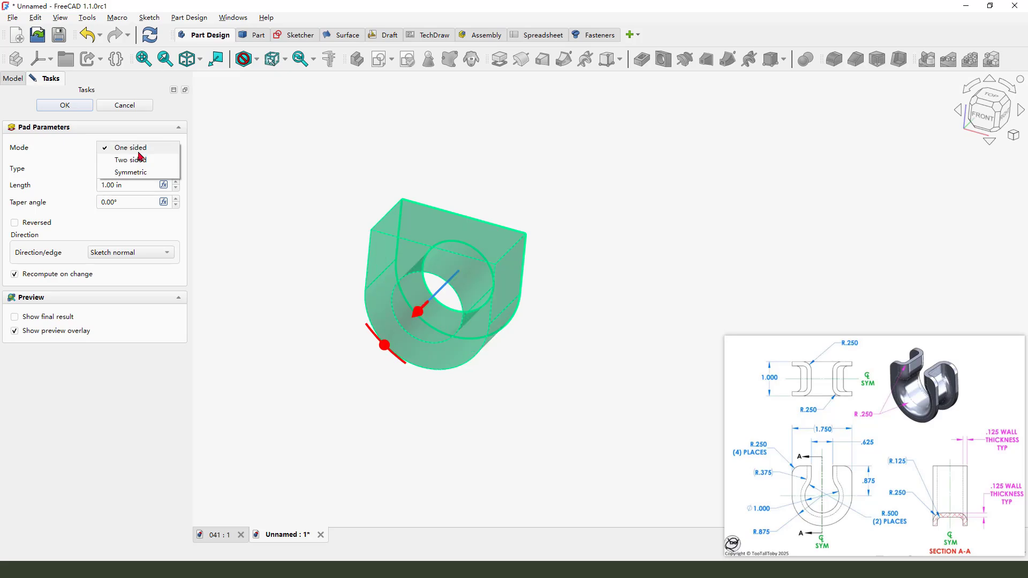
left_click(131, 172)
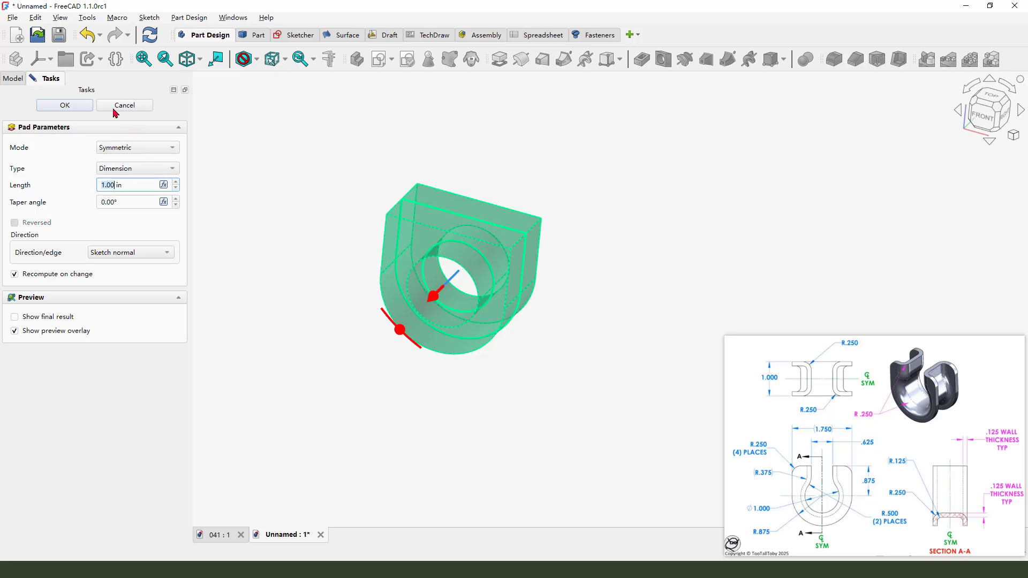
left_click(63, 105)
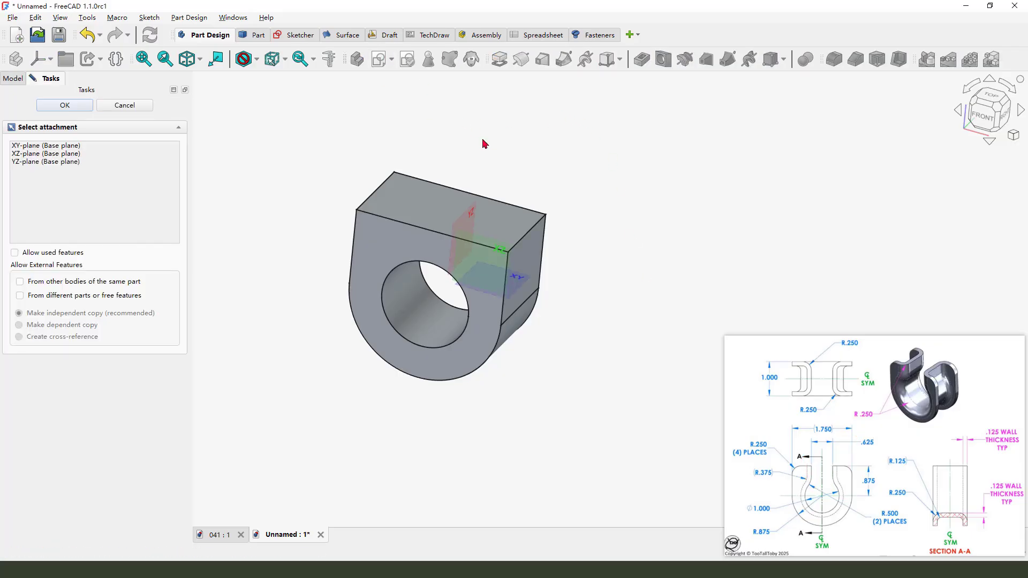
mouse_move(520, 264)
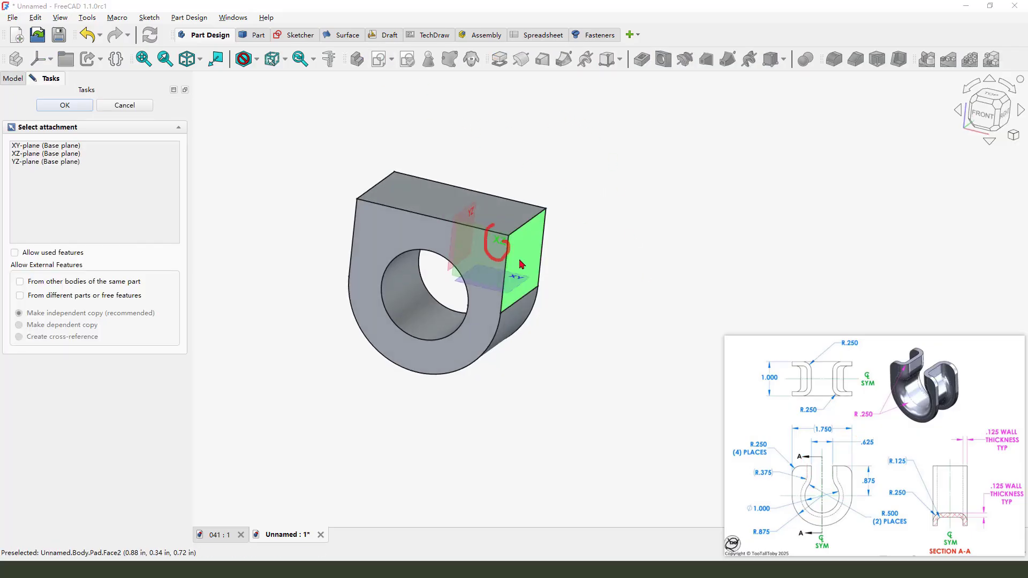
Sketch a 0.63 in wide rectangle on the side face, top collinear with the body edge.
left_click(64, 105)
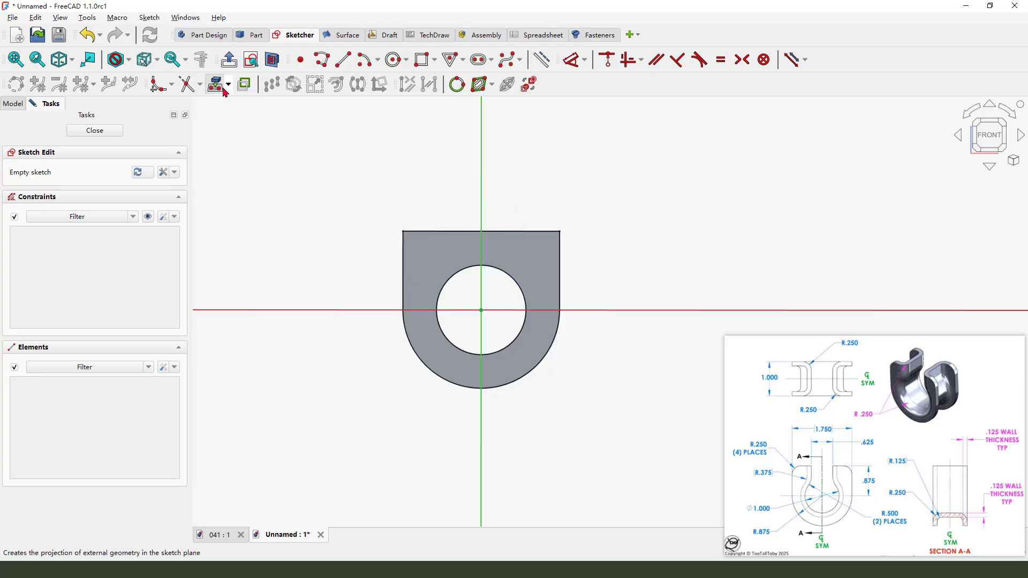
left_click(480, 234)
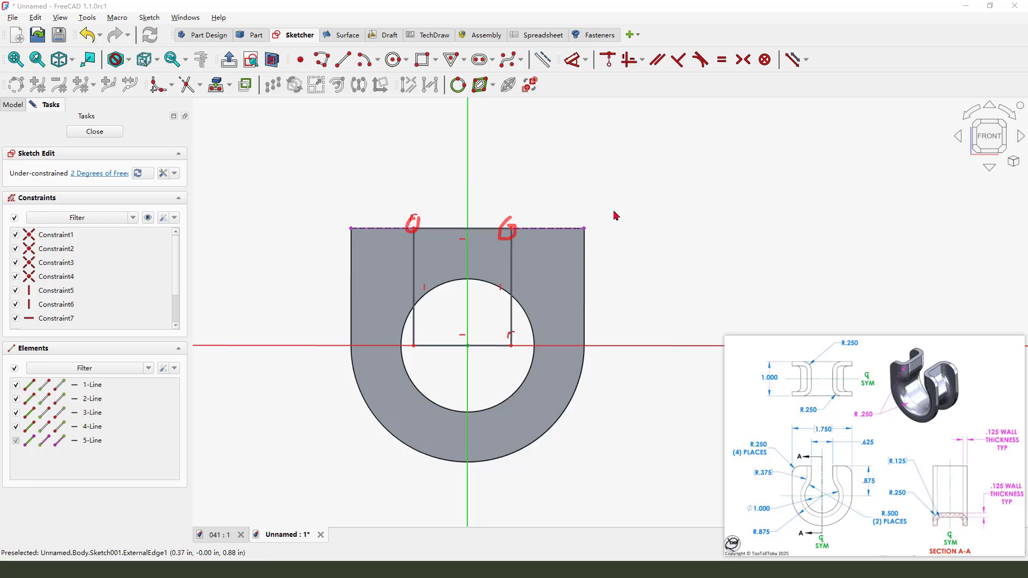
left_click(413, 232)
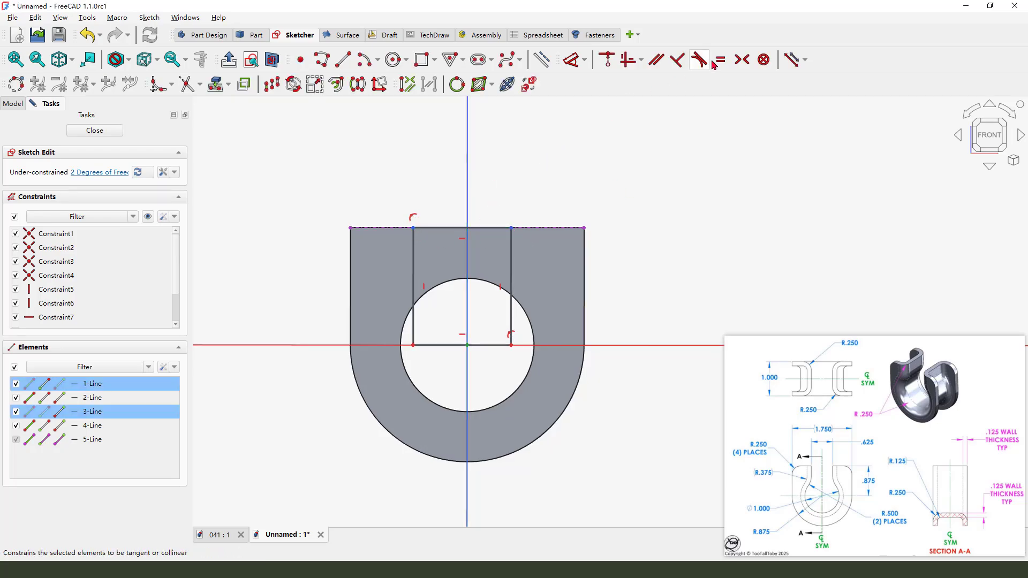
left_click(701, 59)
type("0.63")
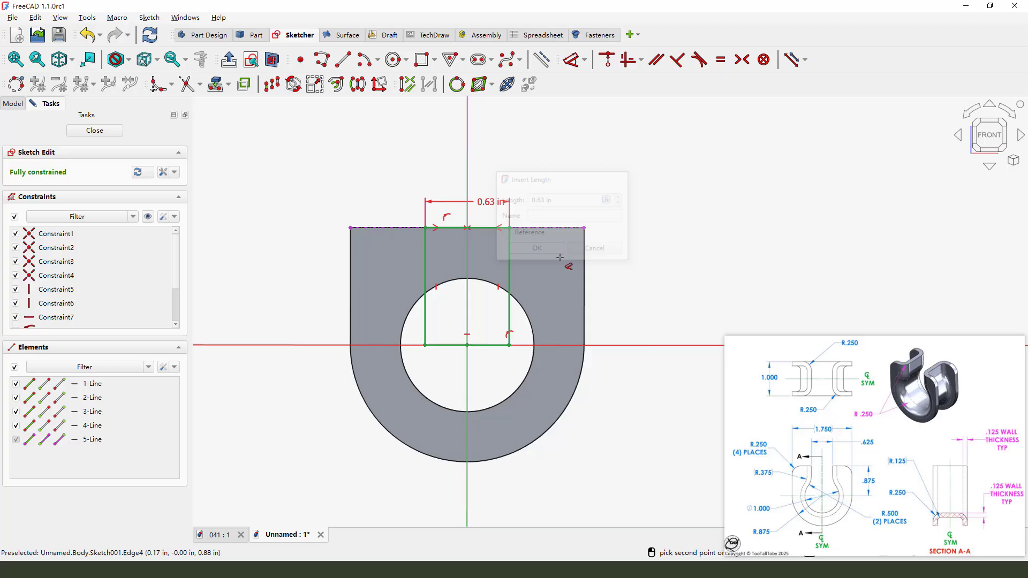
left_click(537, 247)
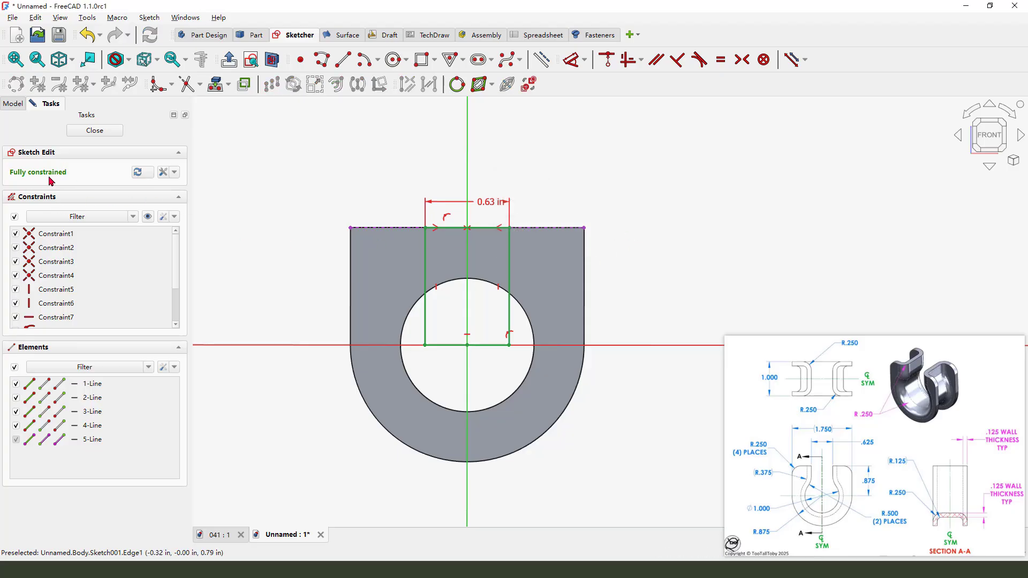
left_click(94, 130)
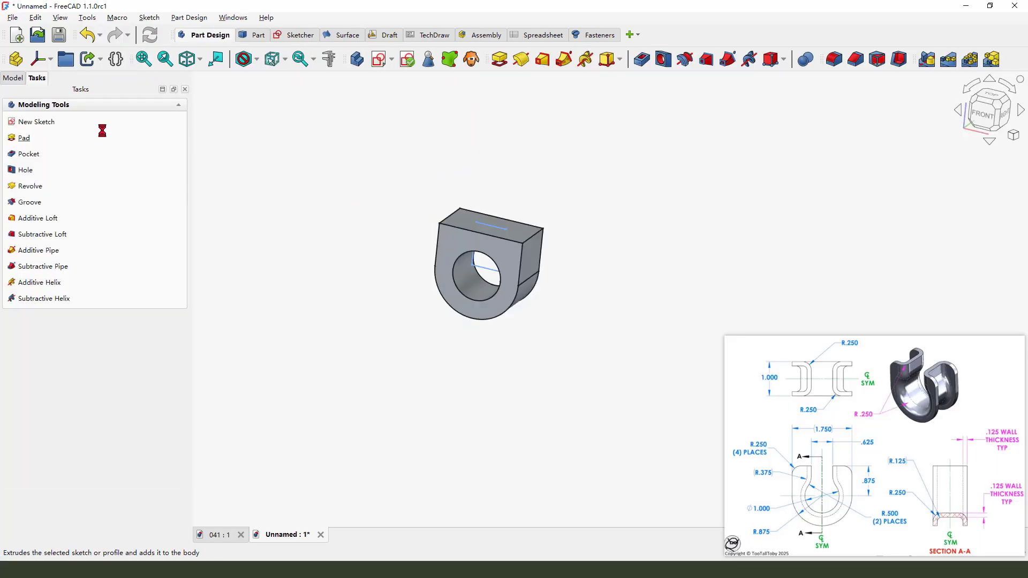
mouse_move(644, 77)
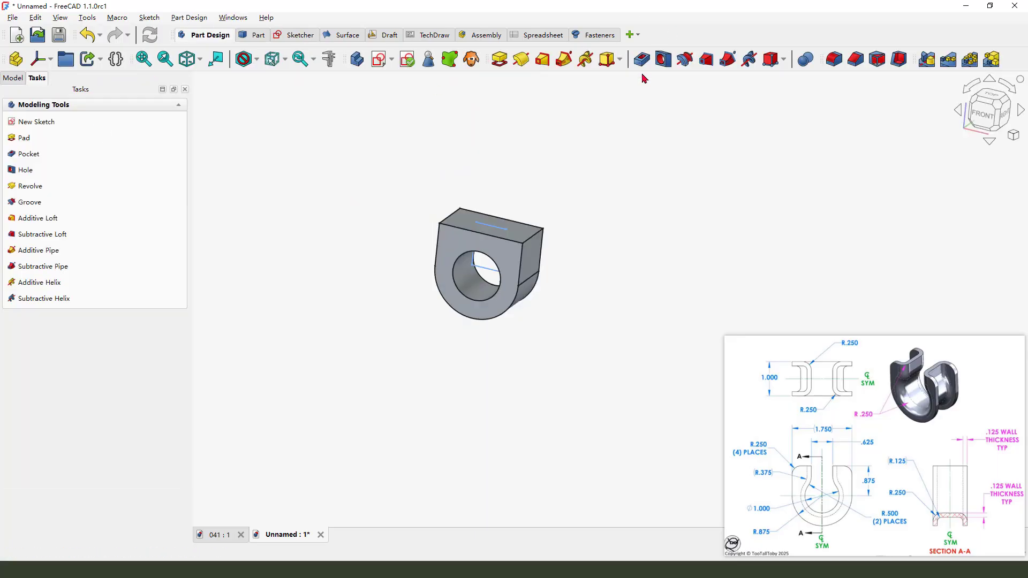
Pocket the 0.63 in rectangle symmetrically, through all, to cut the gap.
left_click(28, 153)
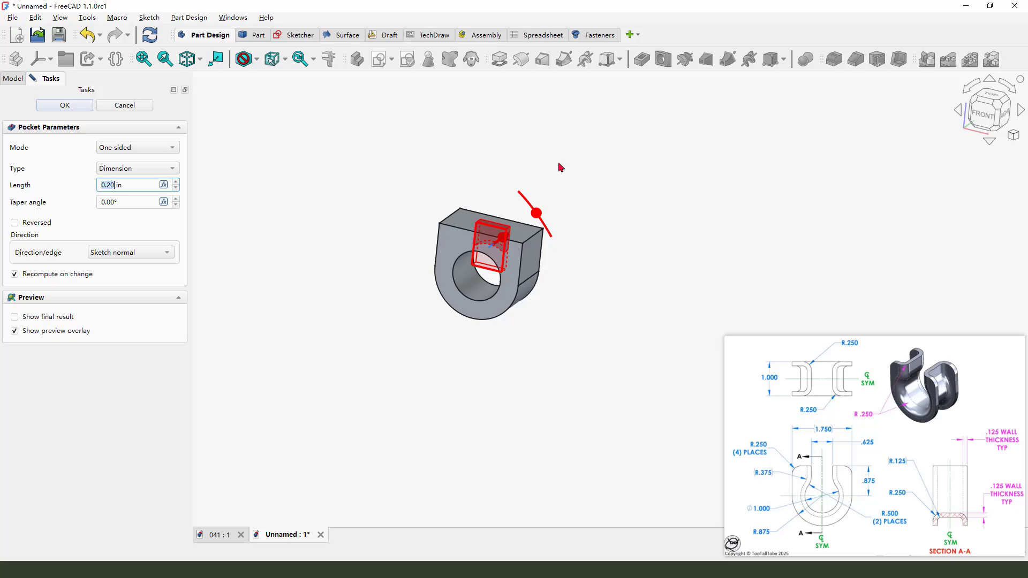
left_click(136, 147)
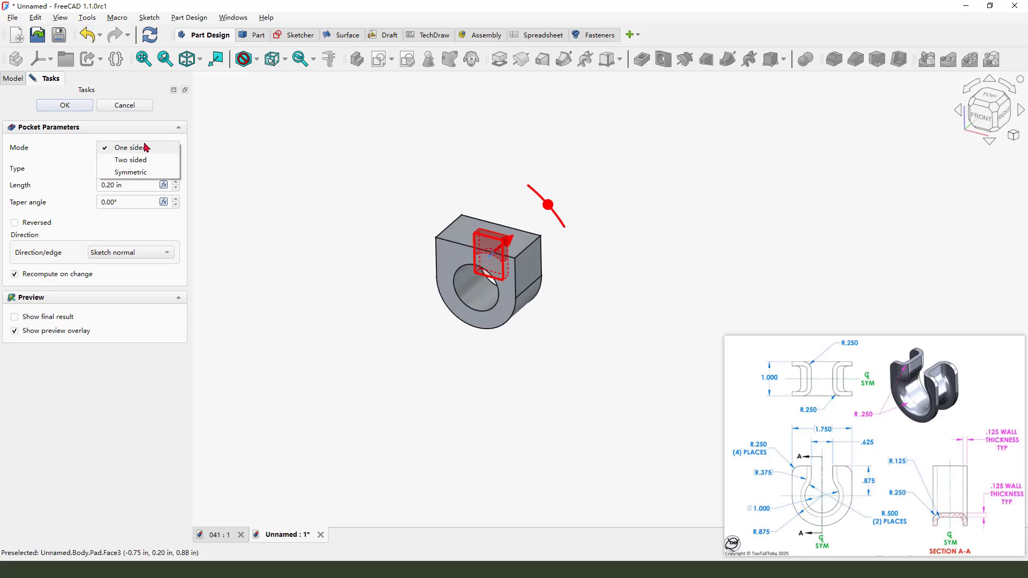
left_click(131, 172)
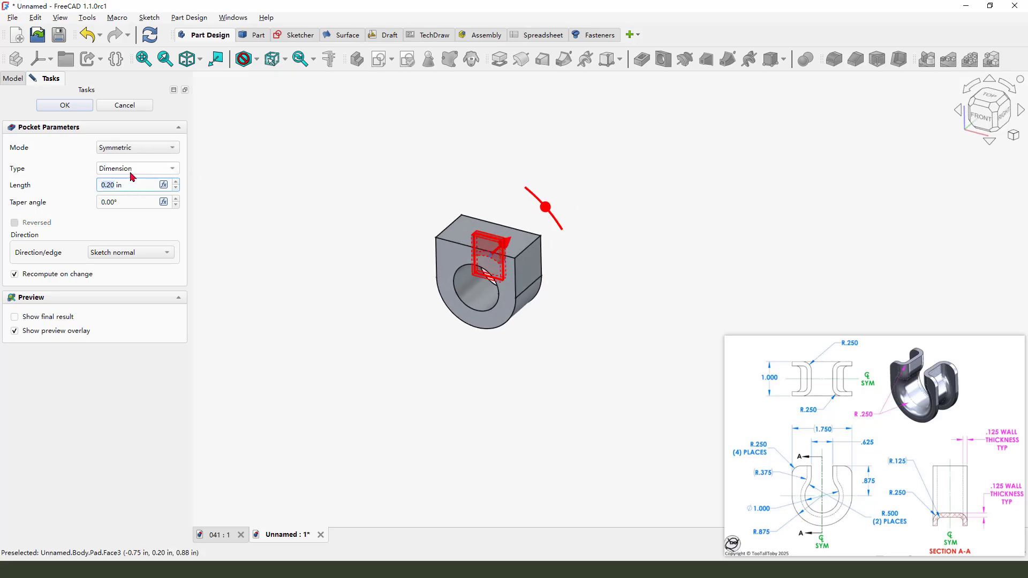
left_click(137, 169)
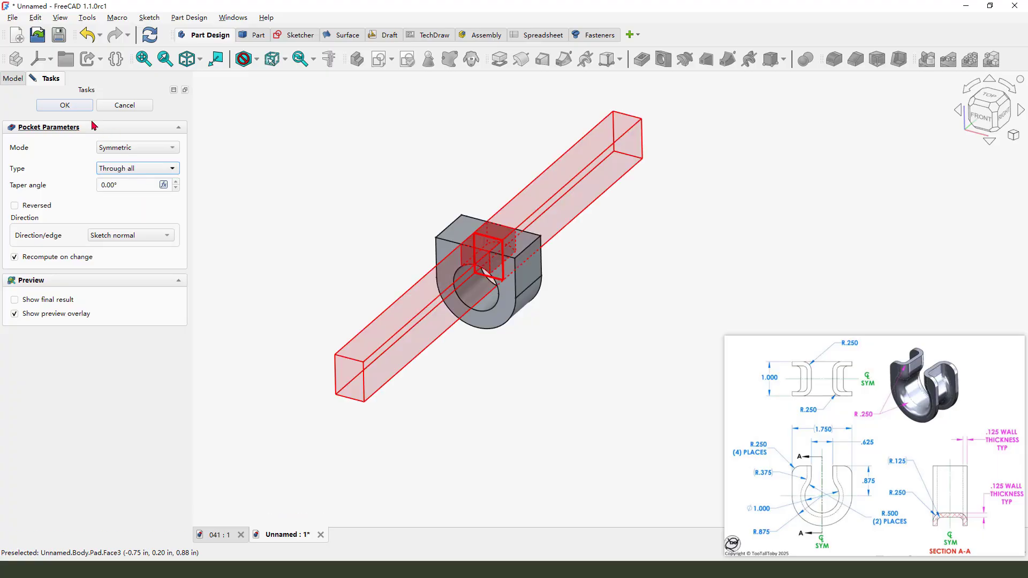
left_click(64, 105)
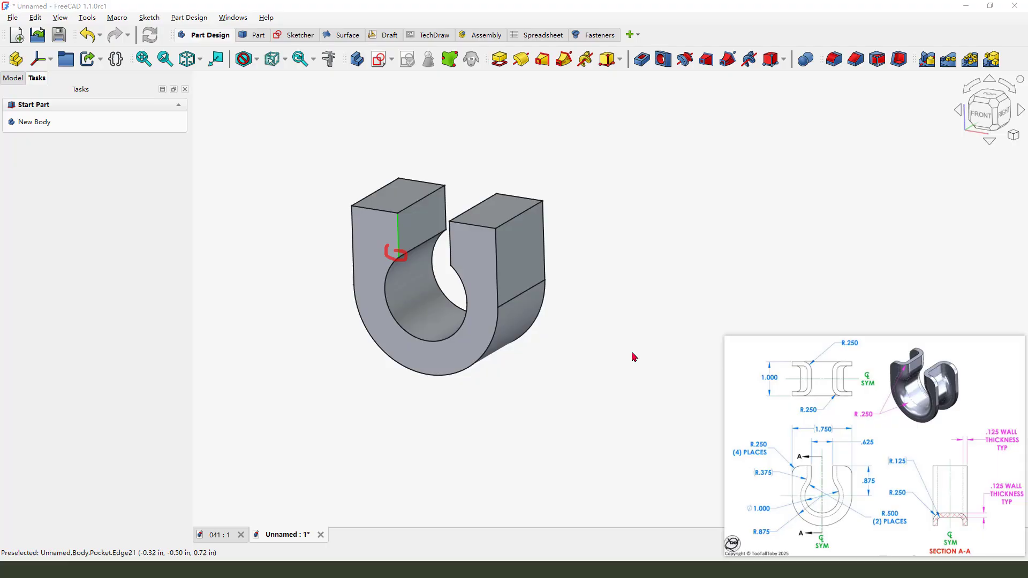
mouse_move(880, 539)
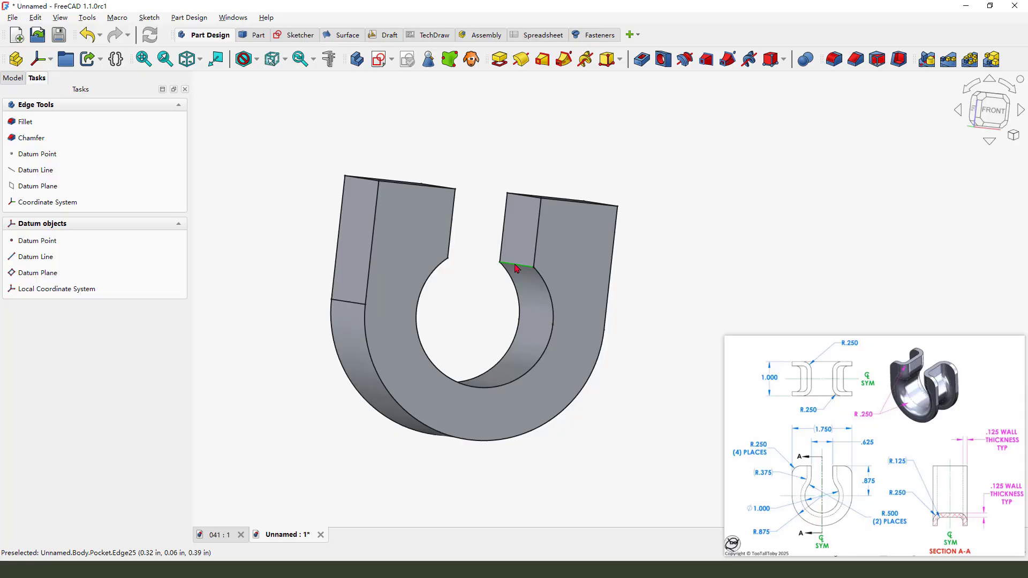
Fillet two gap-to-bore edges at 0.5 in and four gap edges at 0.25 in.
left_click(25, 121)
type("0.5")
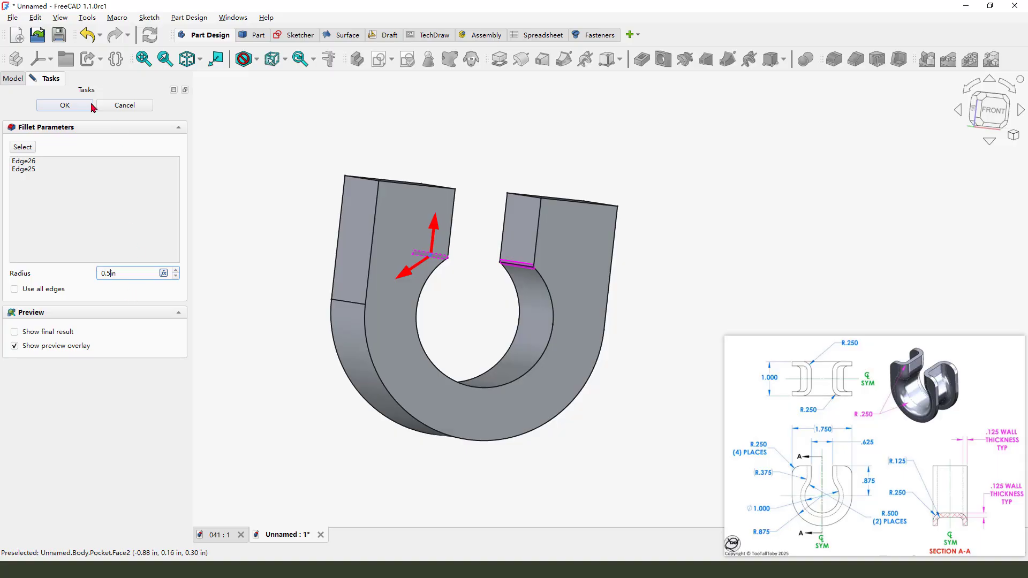
left_click(64, 105)
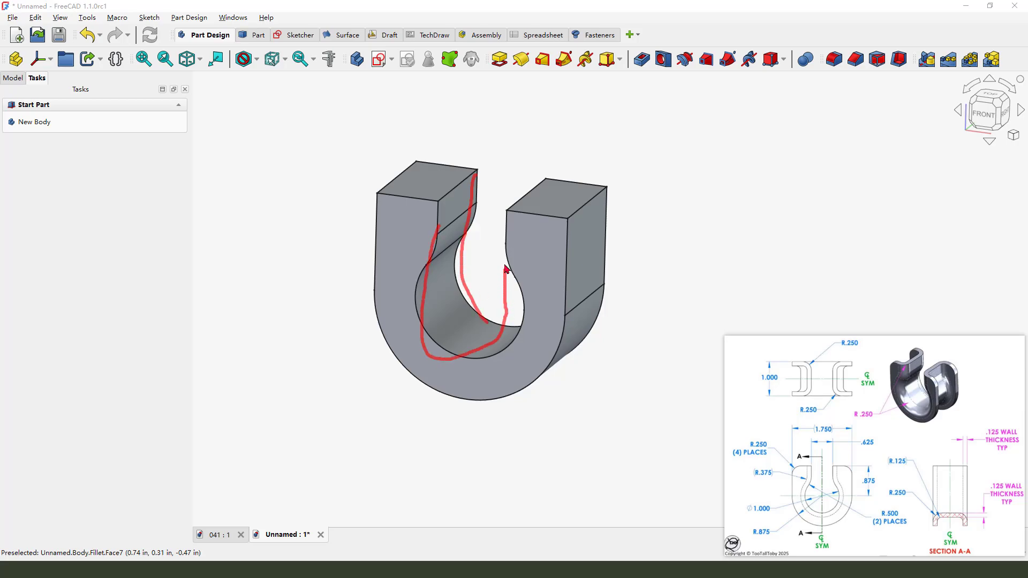
mouse_move(746, 446)
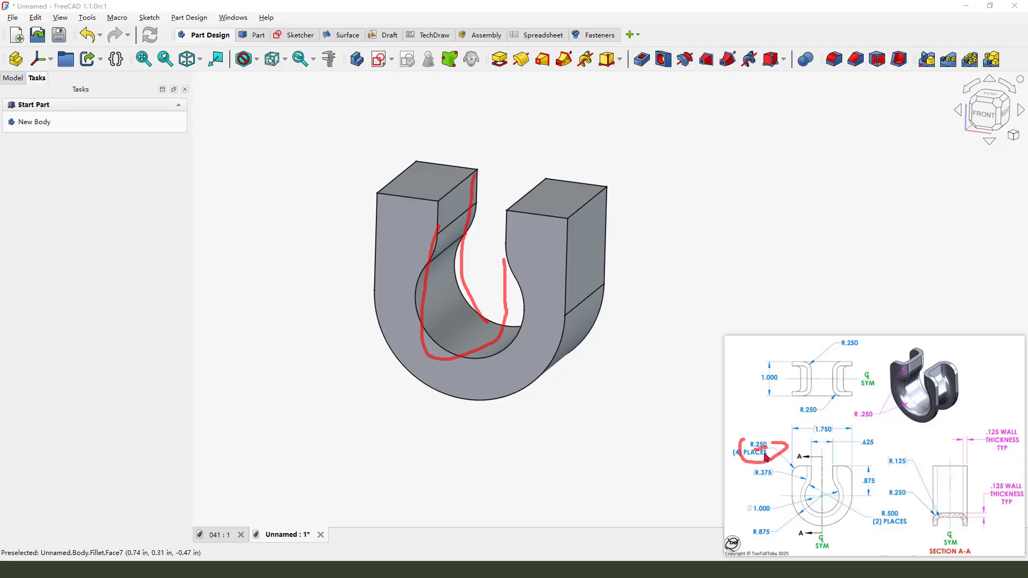
mouse_move(654, 169)
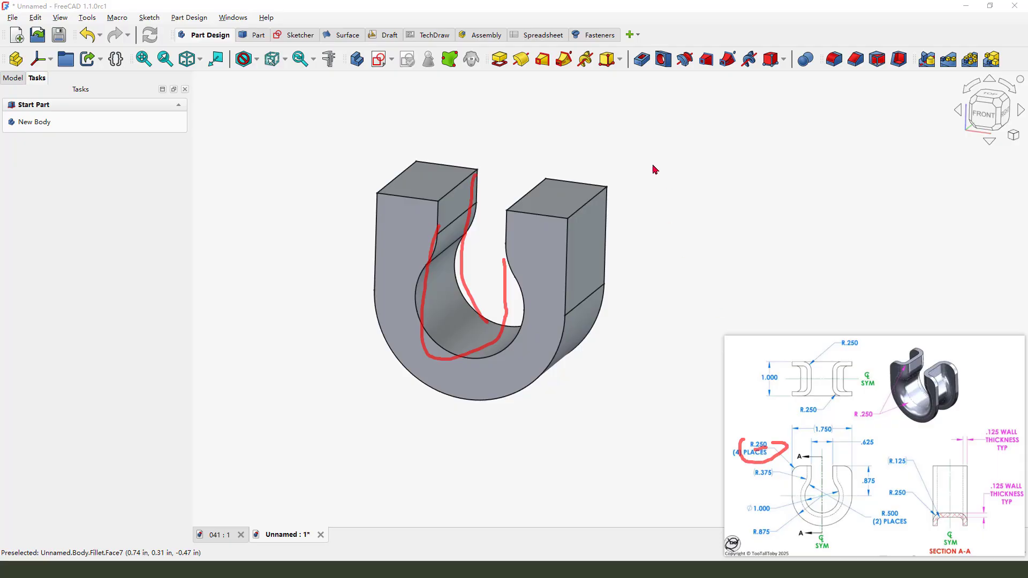
mouse_move(684, 179)
type("0.25")
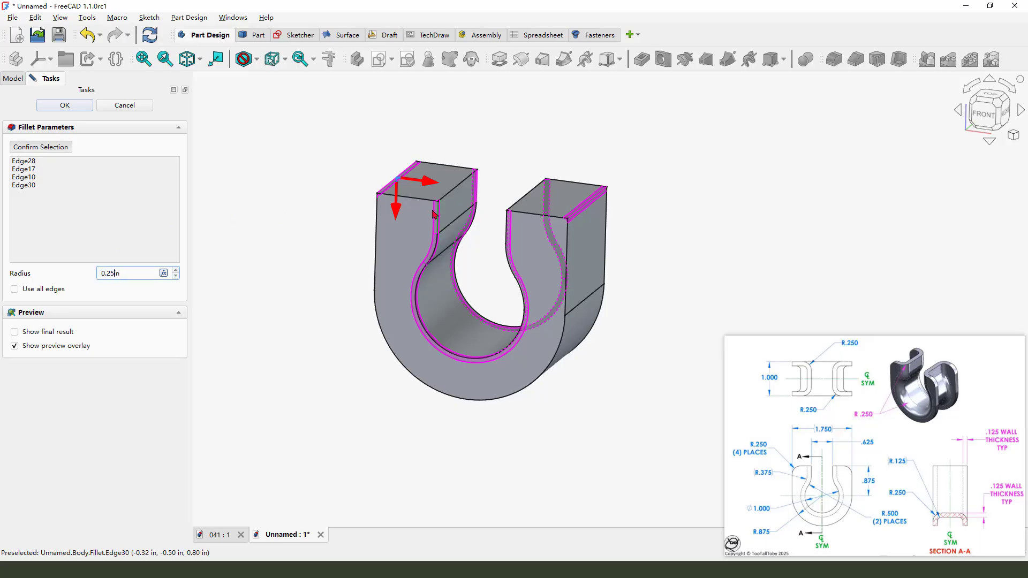
left_click(64, 105)
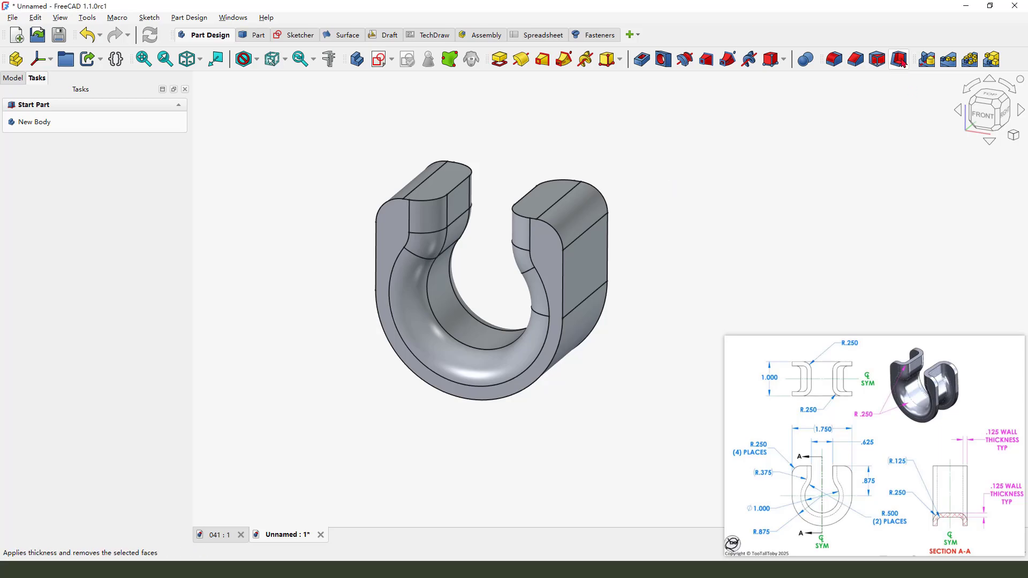
Apply a Thickness feature to hollow the clip, leaving both arm tops open.
left_click(898, 59)
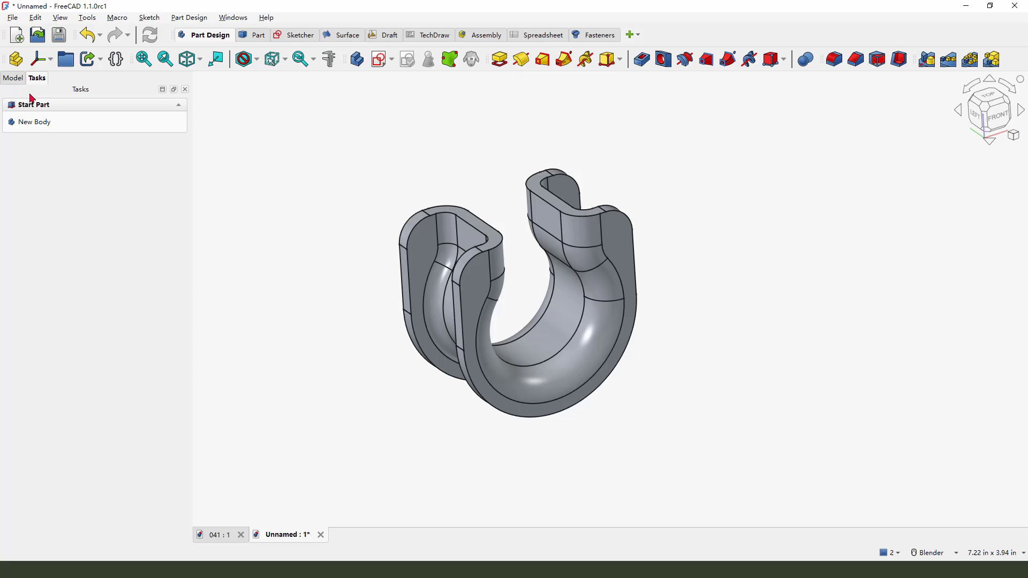
Set the Body's shape appearance colour to magenta.
left_click(13, 78)
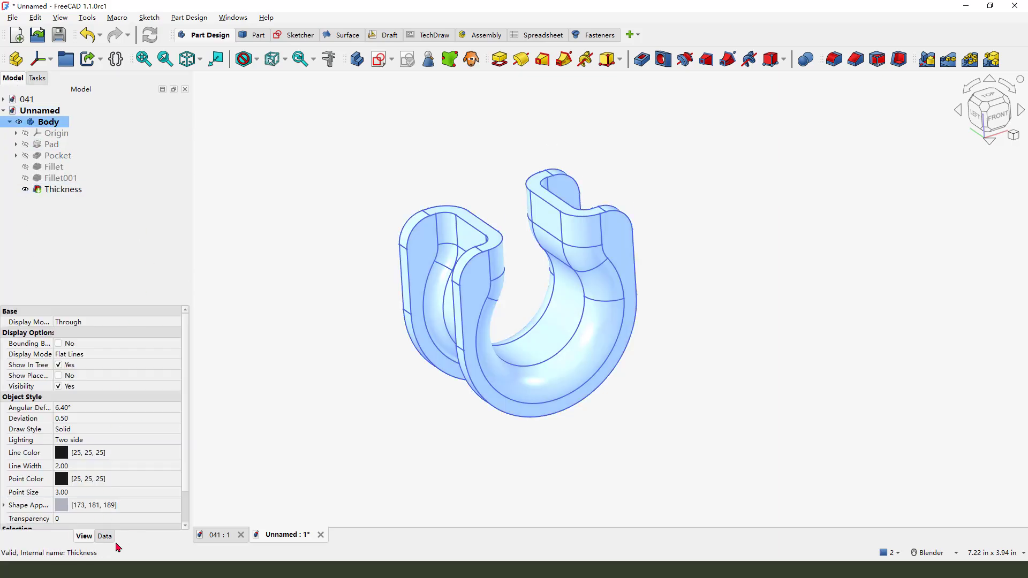
left_click(61, 505)
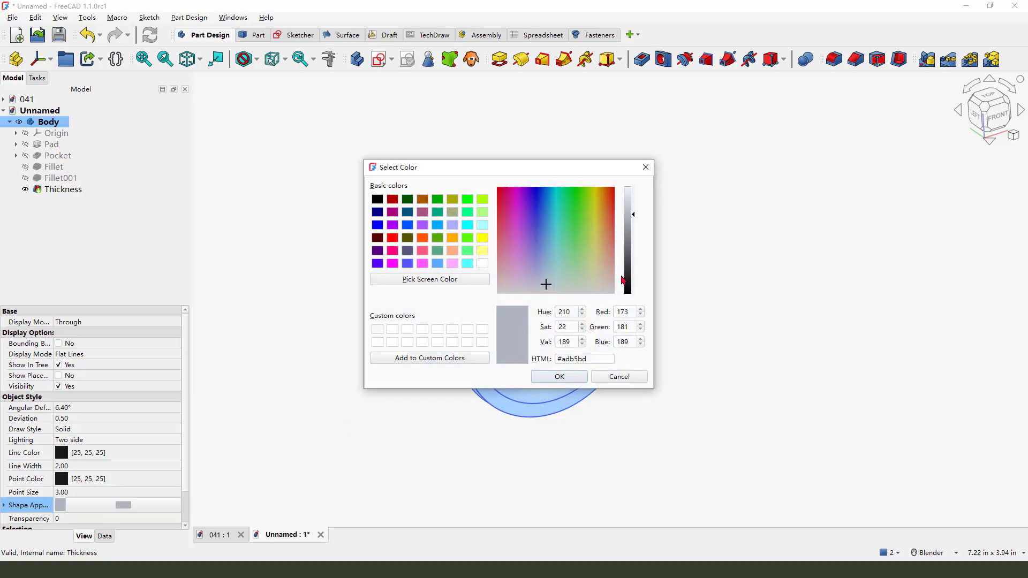
left_click(558, 376)
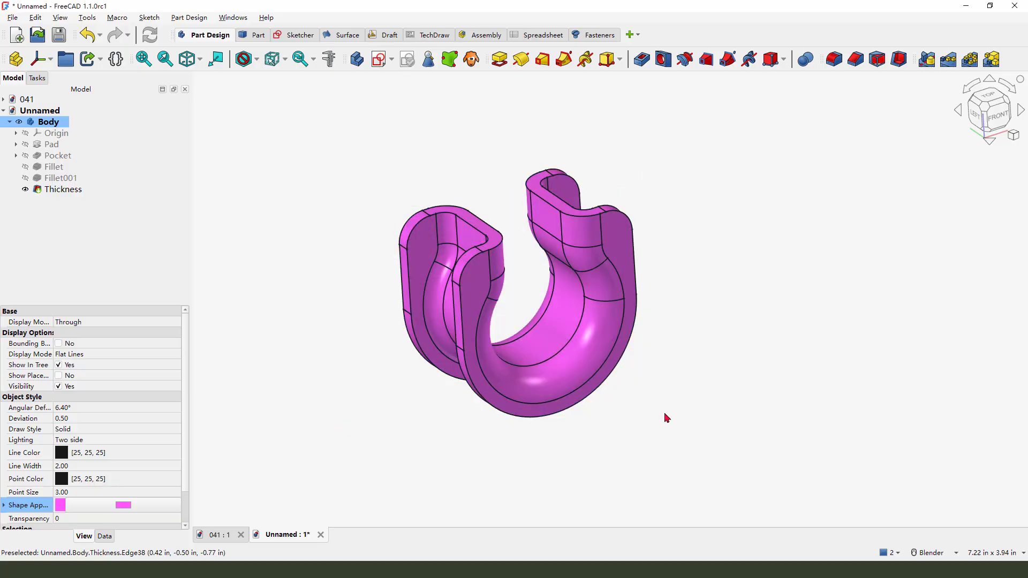